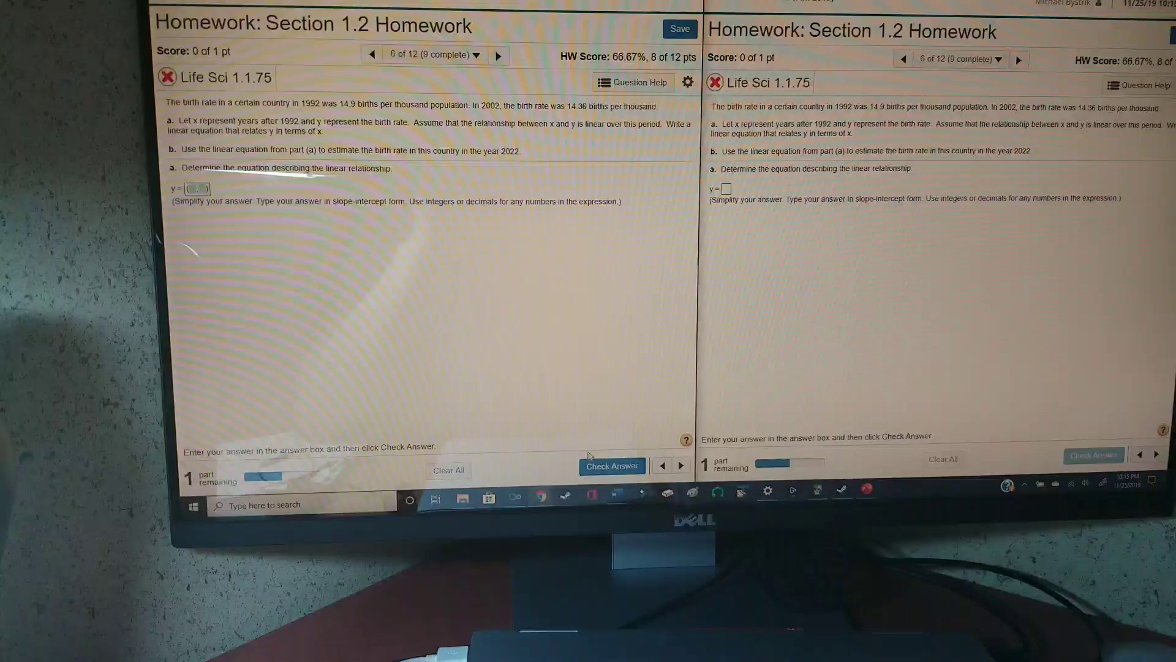
# - Submit the placeholder part (a) answer in the left window, revealing y = −0.054x + 14.9
pyautogui.click(612, 465)
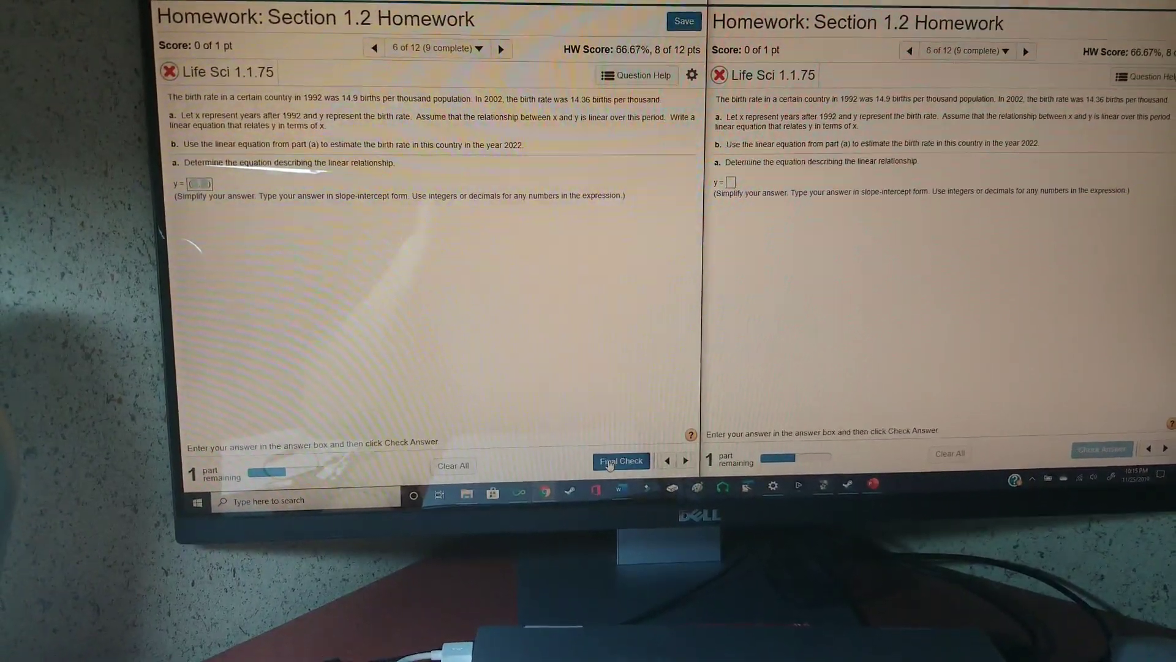
pyautogui.click(622, 461)
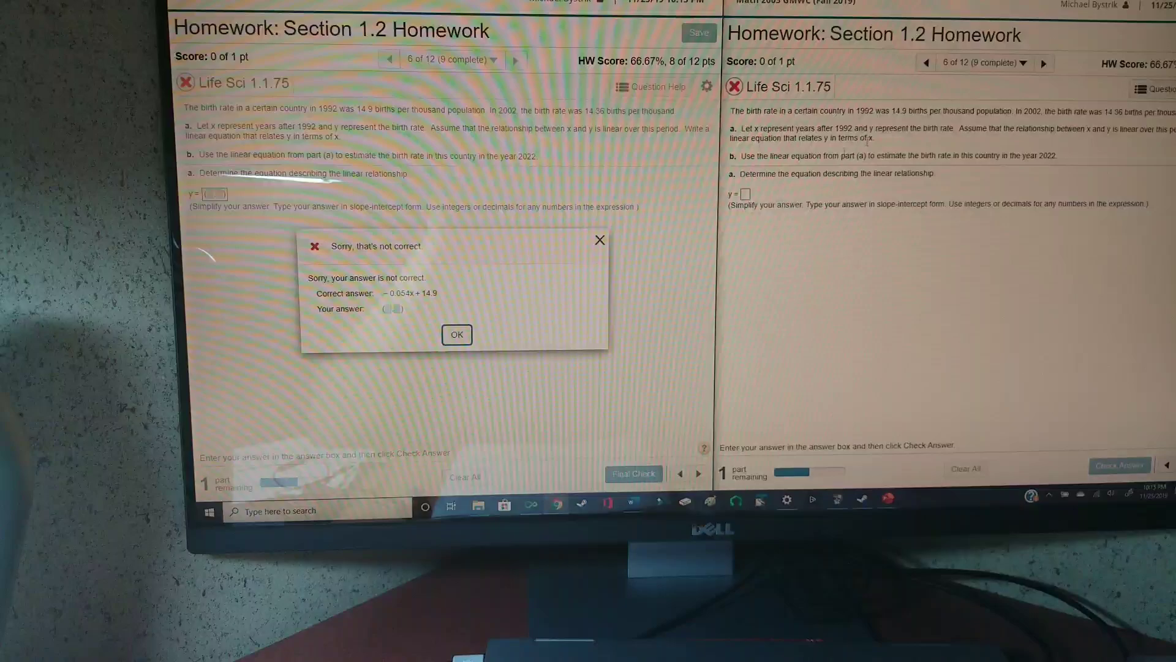
# - Begin entering −0.0 into the right window's part (a) y = answer box
pyautogui.click(746, 193)
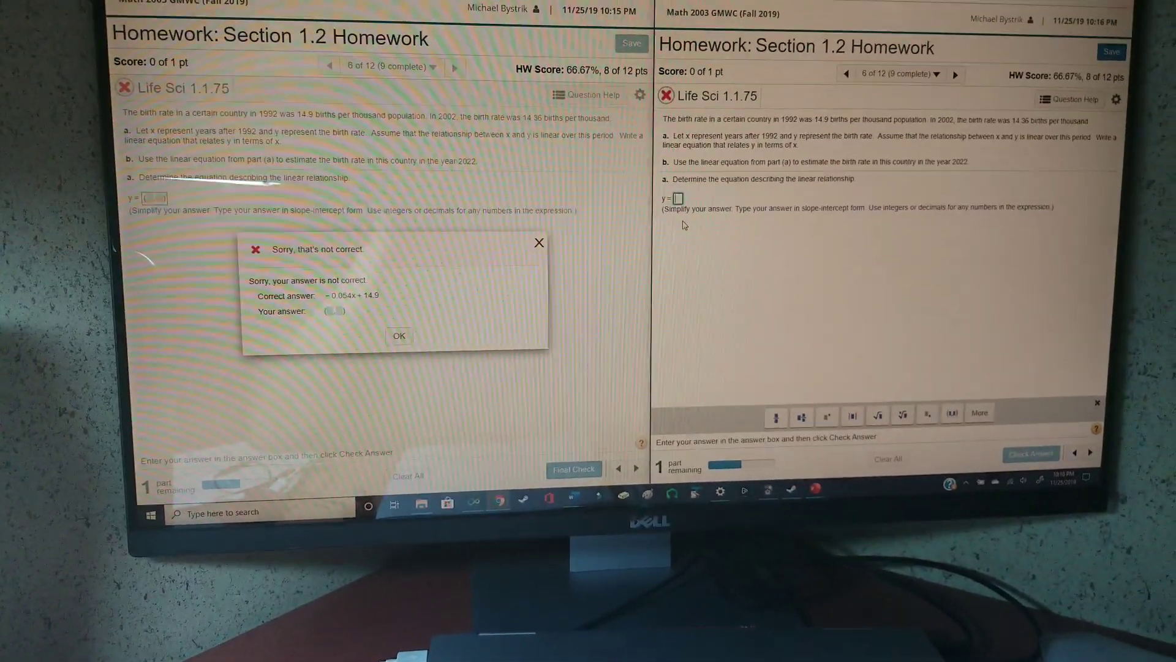
pyautogui.write('-0.0')
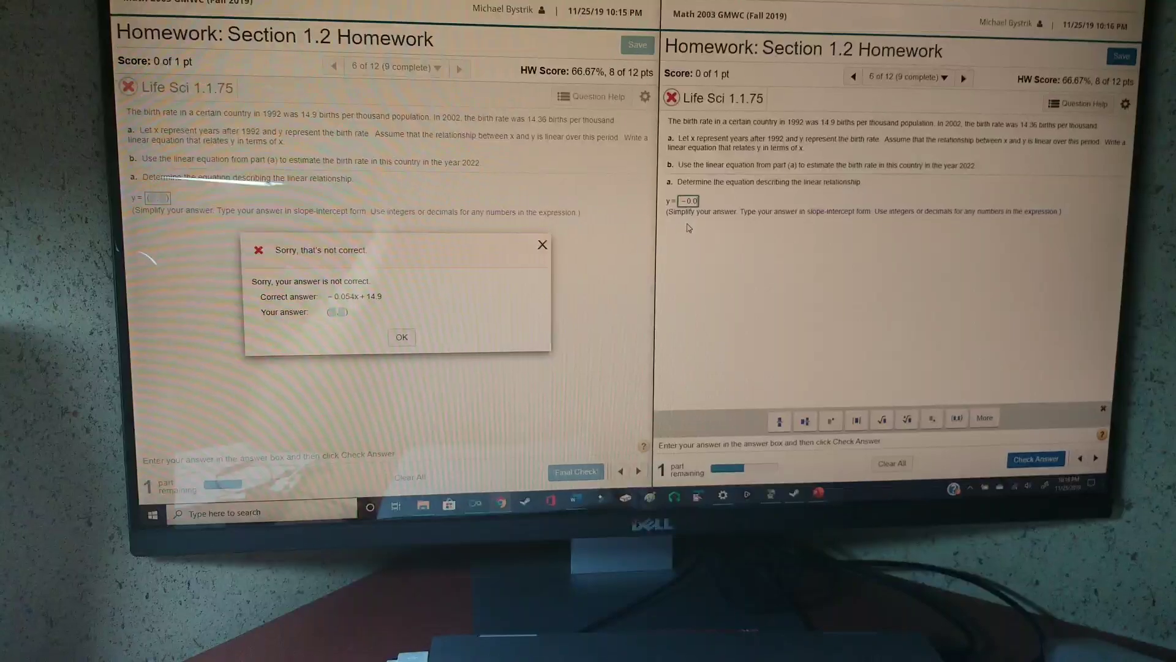